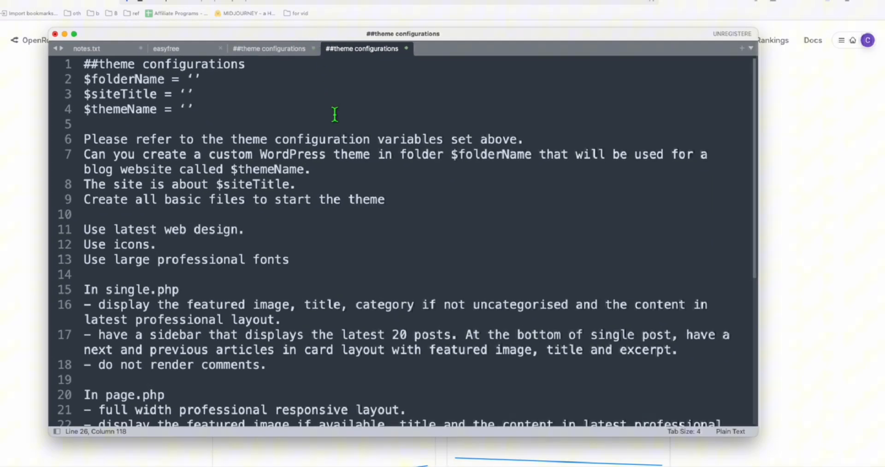
mouse_move(377, 167)
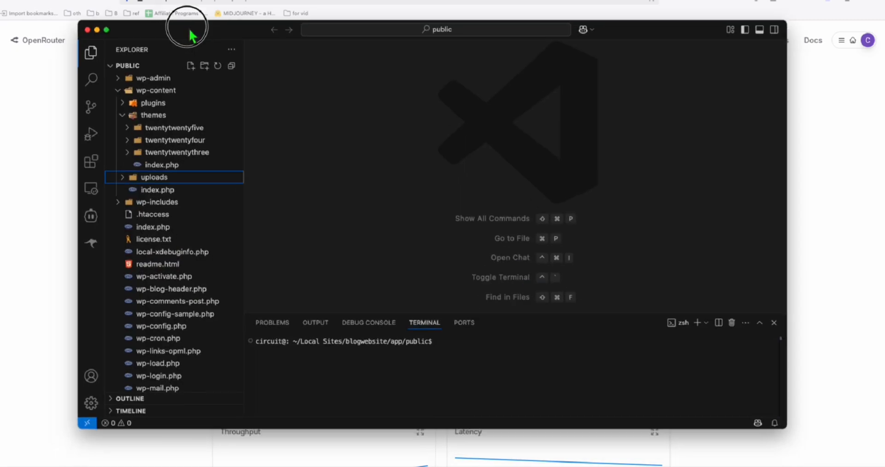
Bring up the Cline assistant in VS Code alongside the OpenRouter DeepSeek R1 0528 (free) page.
click(106, 29)
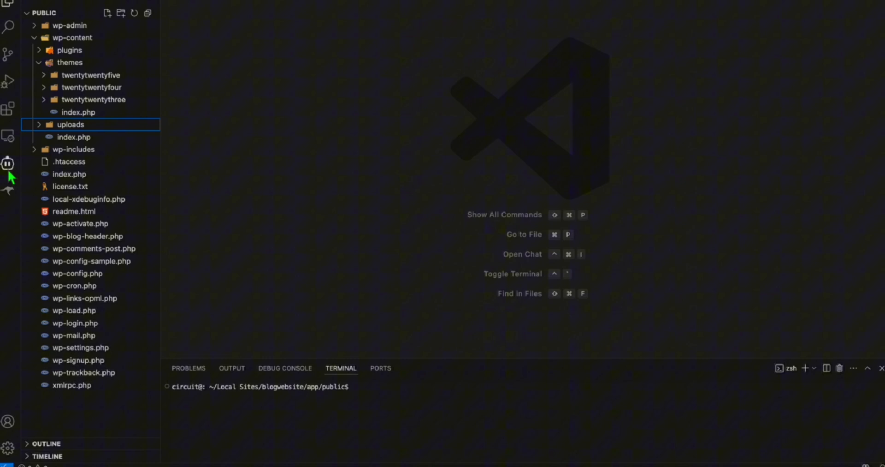
mouse_move(8, 164)
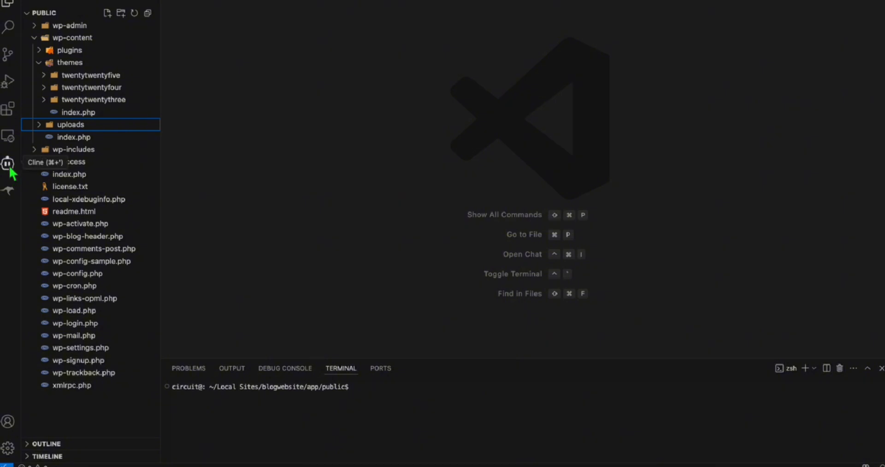
click(8, 163)
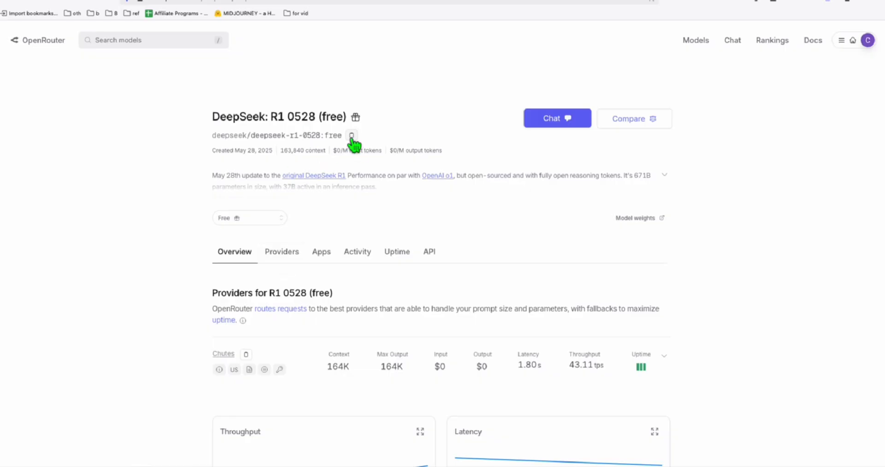
Copy the deepseek/deepseek-r1-0528:free model id and focus Cline's OpenRouter API key field.
click(351, 135)
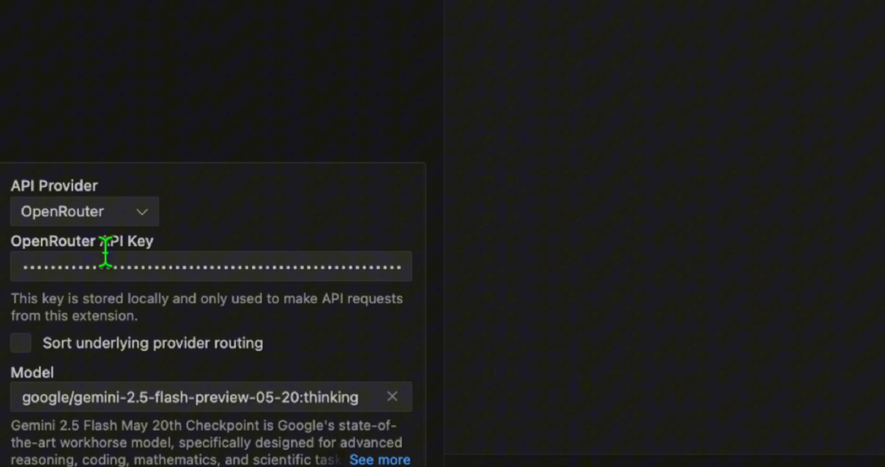
click(164, 358)
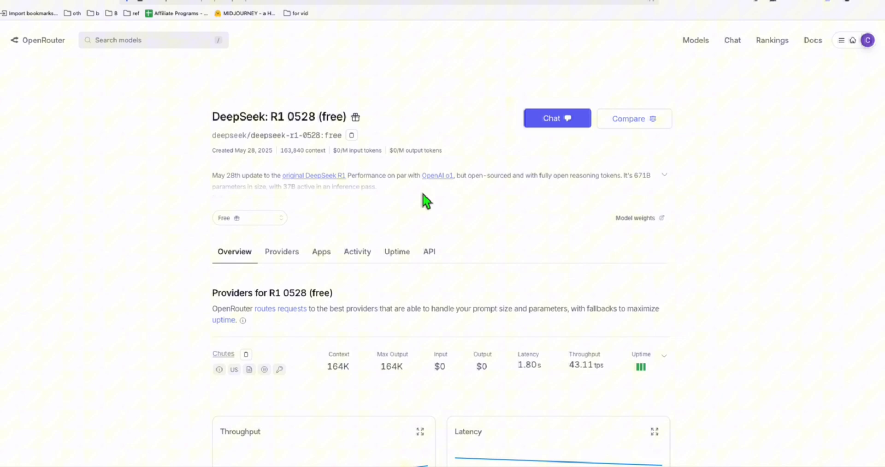
mouse_move(325, 220)
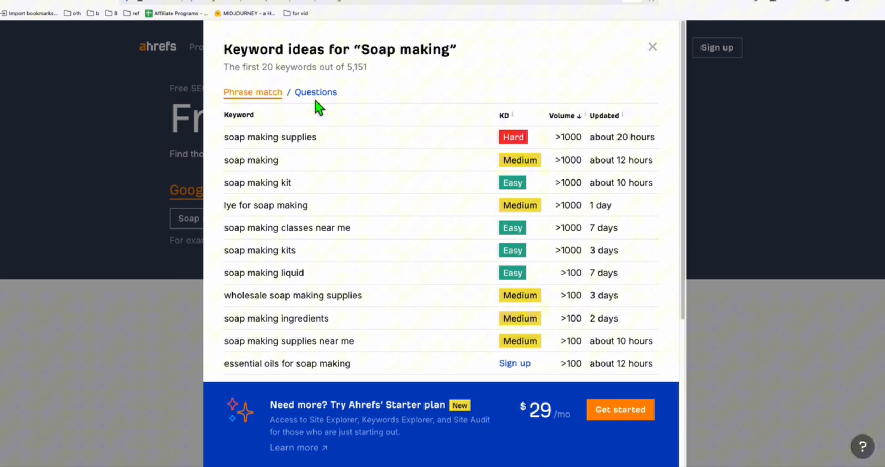
Show Questions keyword ideas for Soap making and select 'where to buy essential oils for soap making'.
click(316, 92)
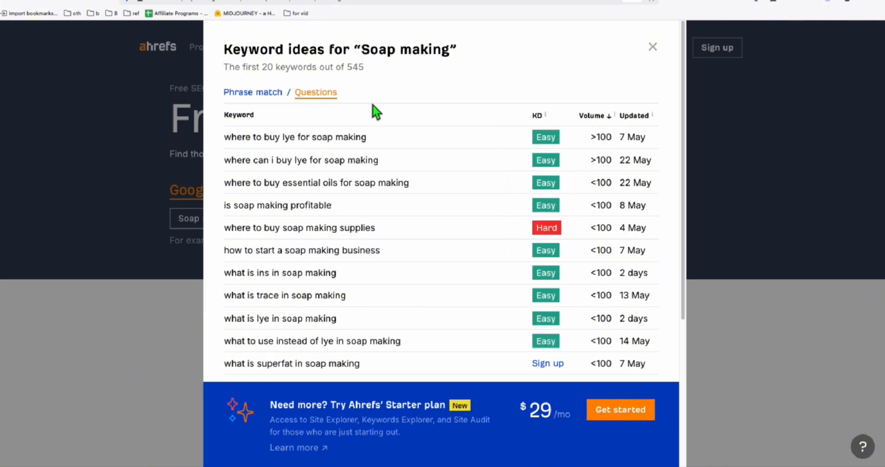
mouse_move(288, 178)
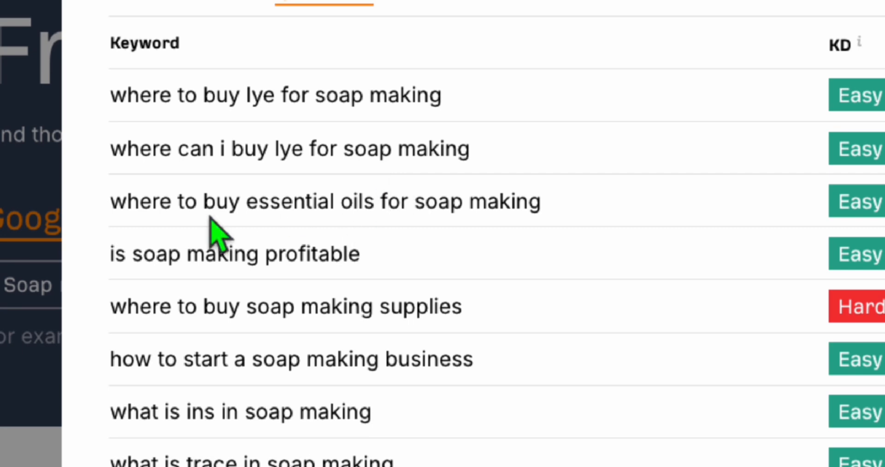
double_click(325, 200)
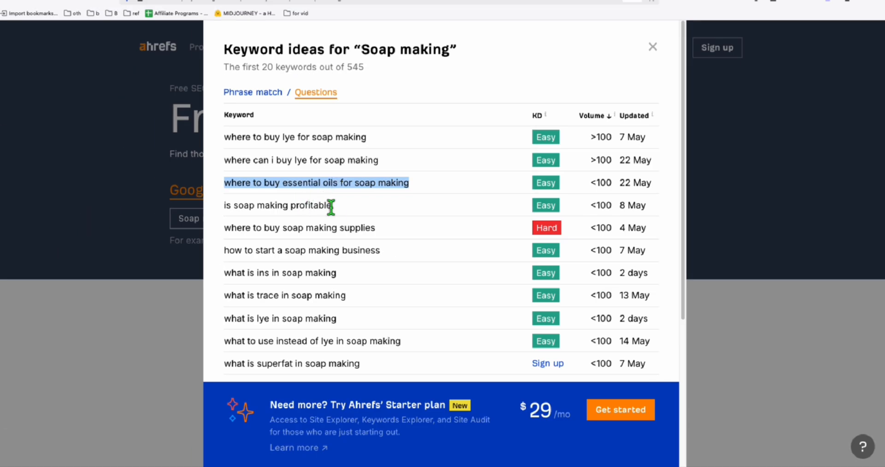
mouse_move(330, 197)
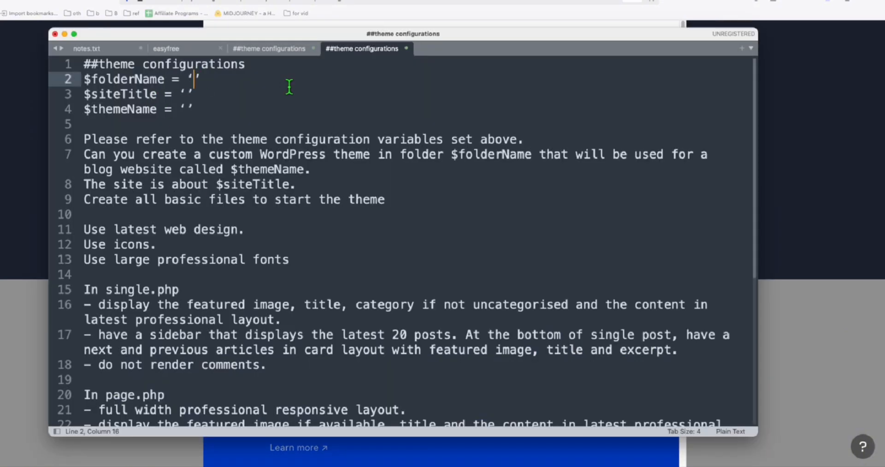
Fill the prompt with folder/theme name Soap_Making_Deepseek_R1_0528 and site title Soap Making Guide.
text(Soap Making Deepseek R1 0528)
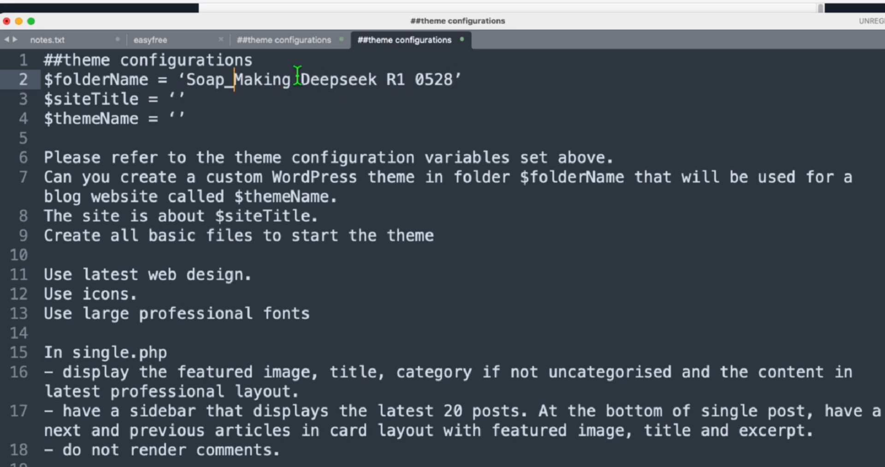
text(_)
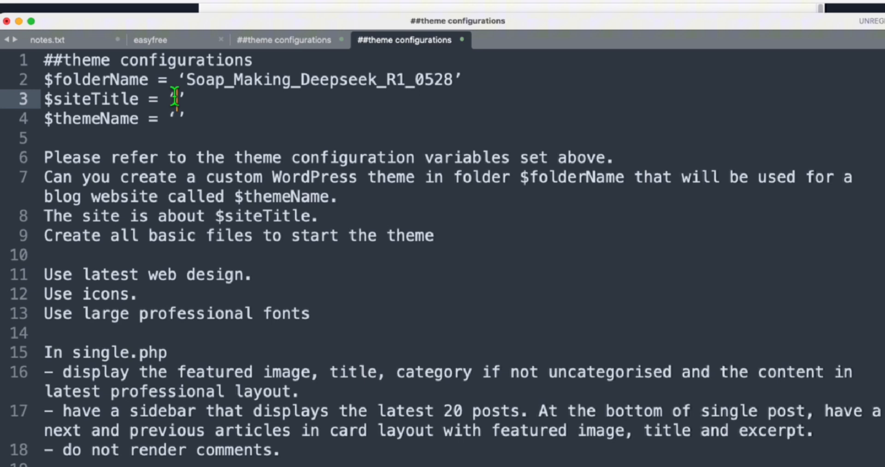
text(Soap Making Guide)
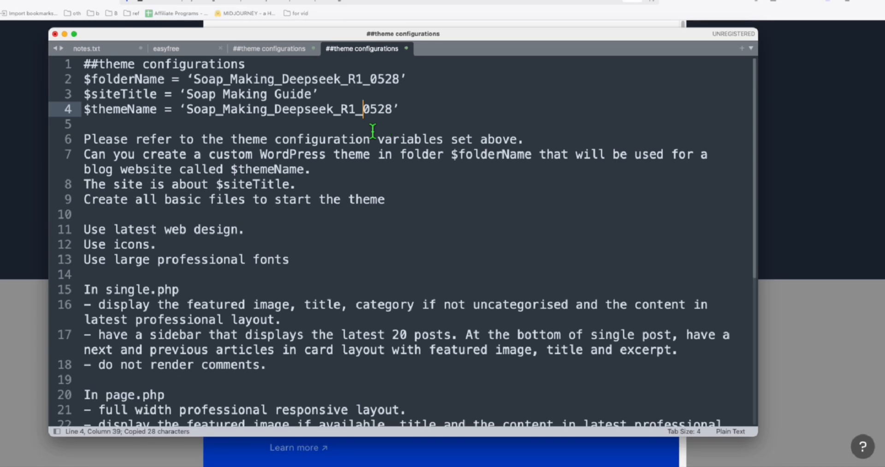
click(231, 169)
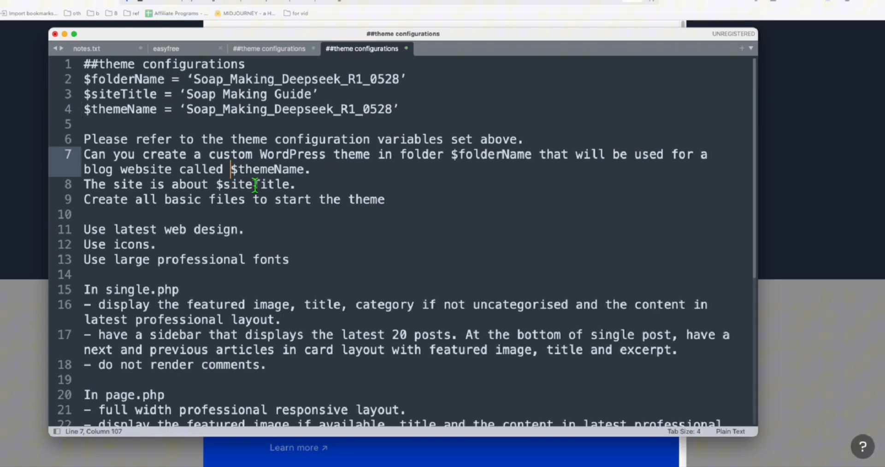
key(cmd+a)
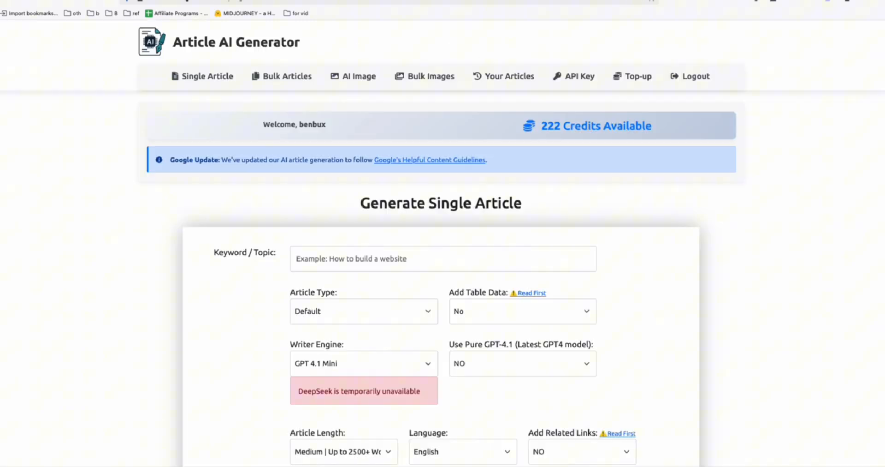
mouse_move(313, 163)
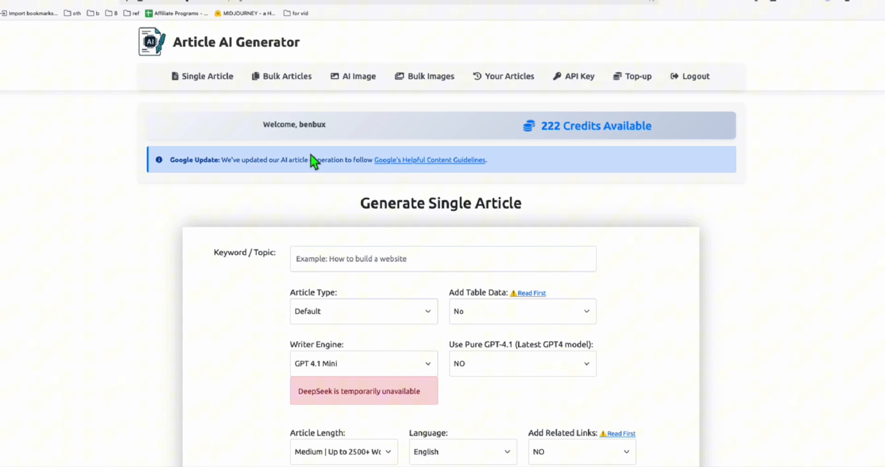
Enter 'where to buy essential oils for soap making' and the other keywords in Bulk Articles.
click(288, 75)
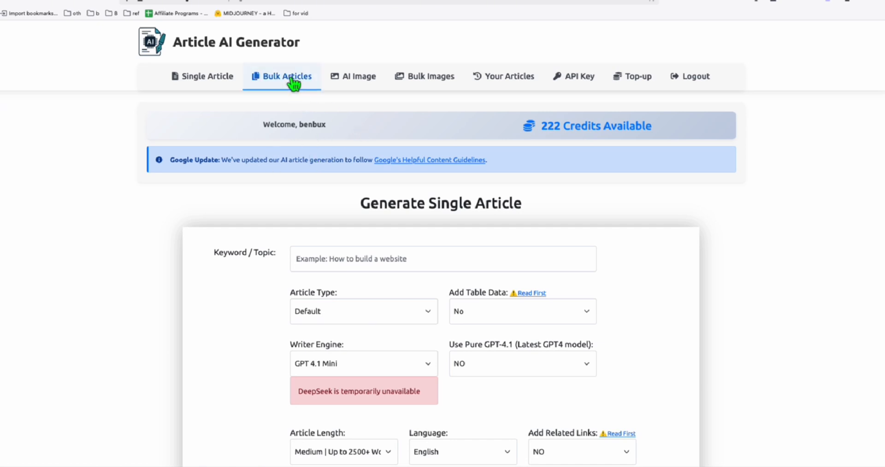
click(282, 75)
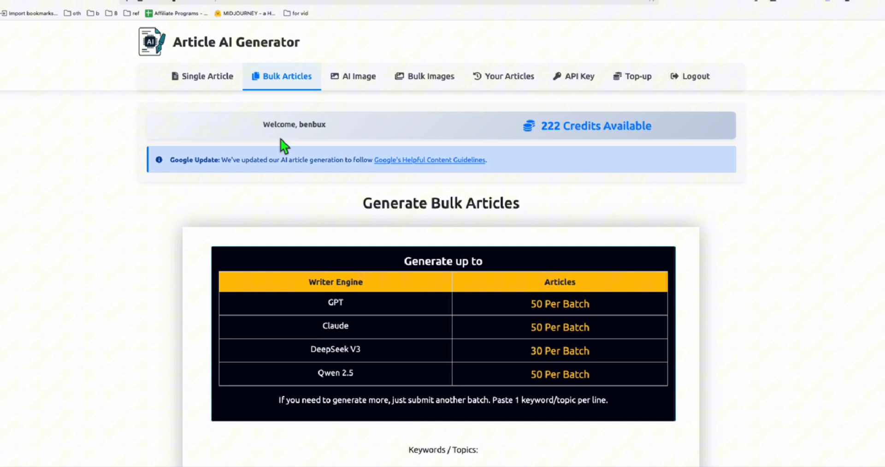
scroll(down, 3)
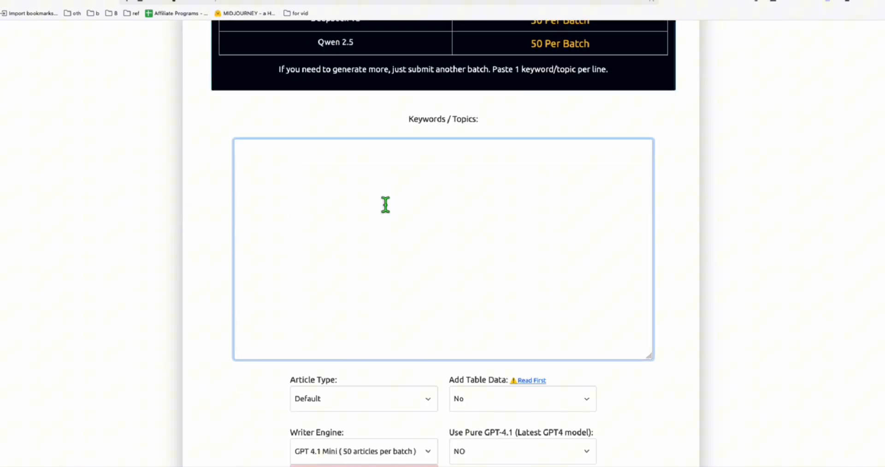
text(where to buy essential oils for soap making)
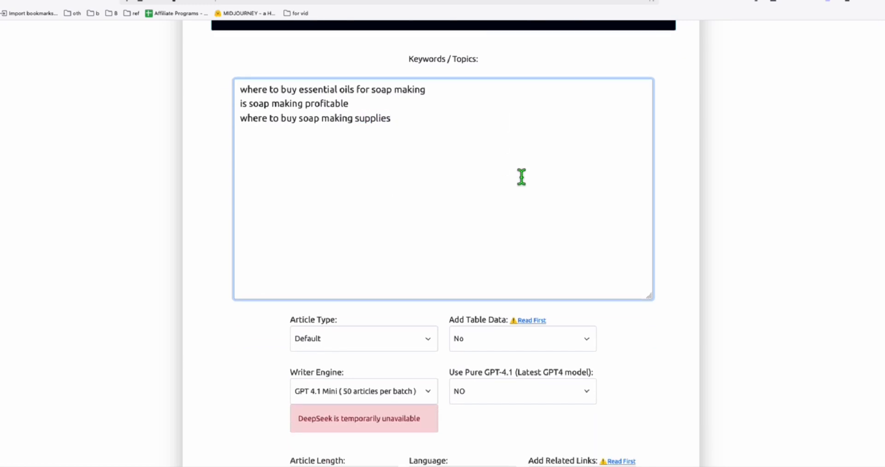
Set GPT 4.1 Mini, featured images YES, auto post NO, and submit the keyword batch.
scroll(down, 3)
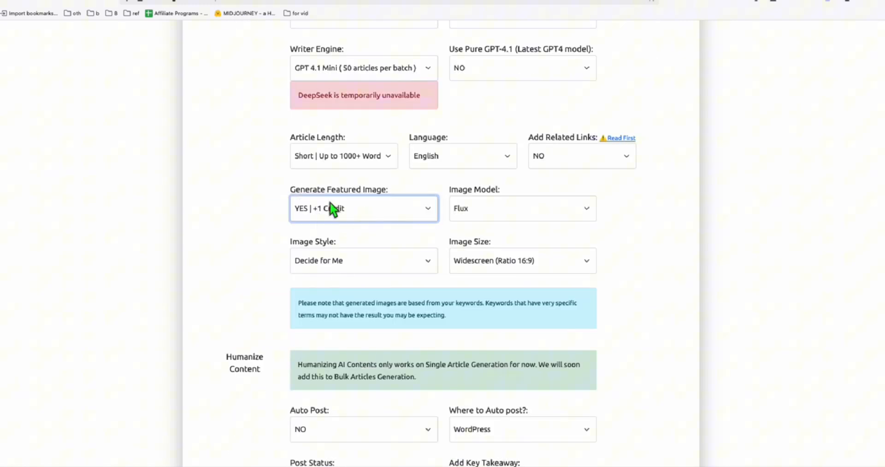
scroll(down, 3)
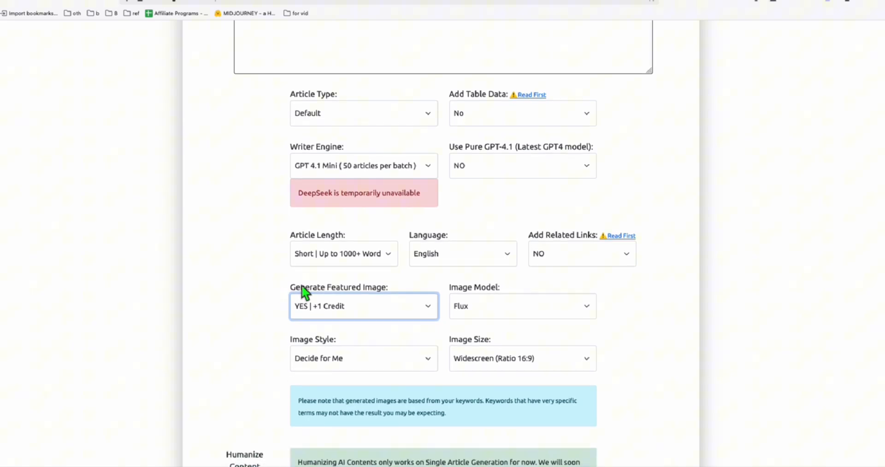
scroll(down, 3)
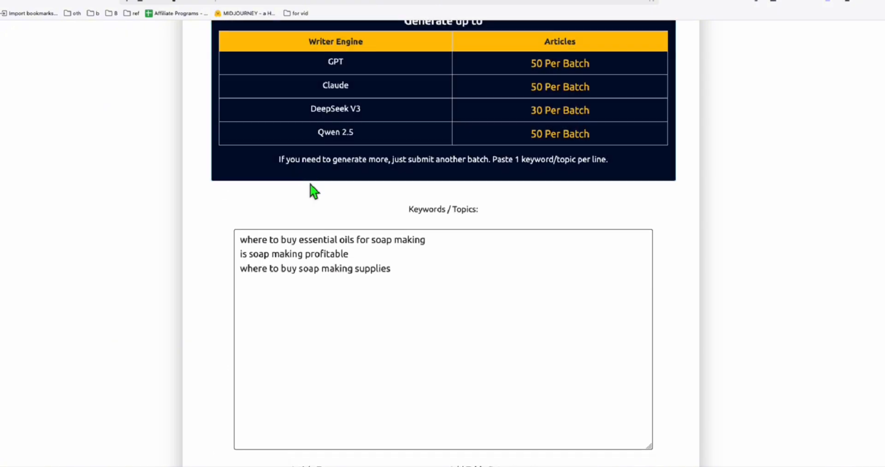
scroll(down, 3)
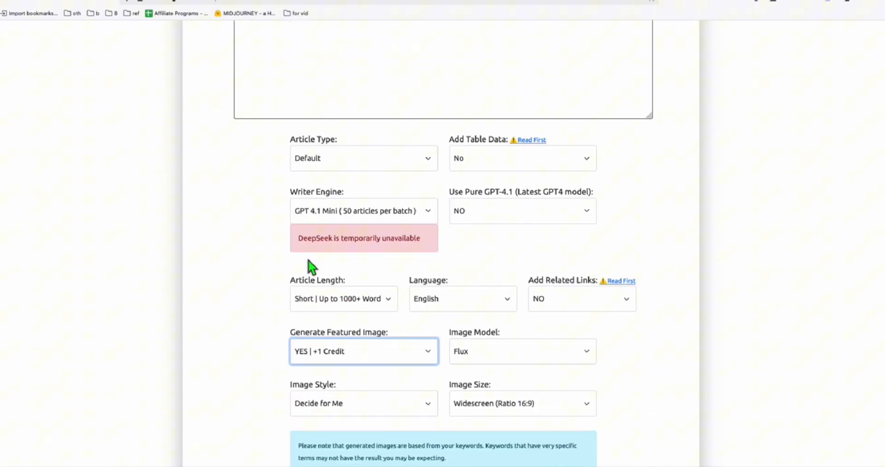
scroll(down, 3)
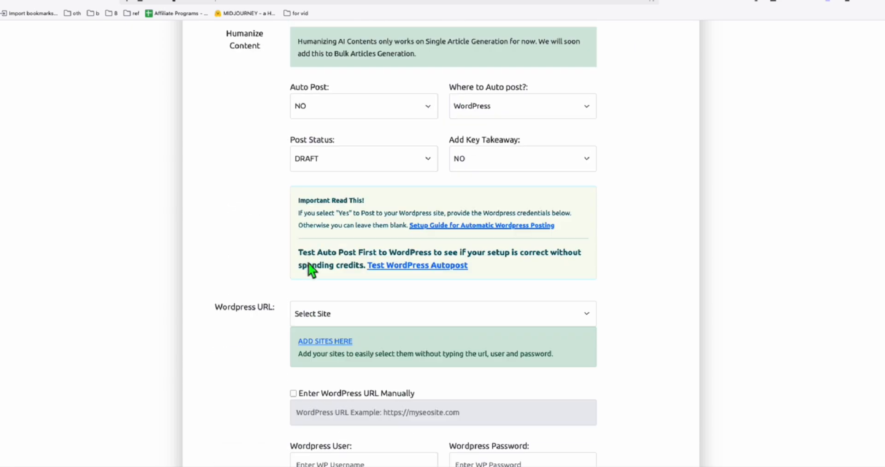
click(281, 41)
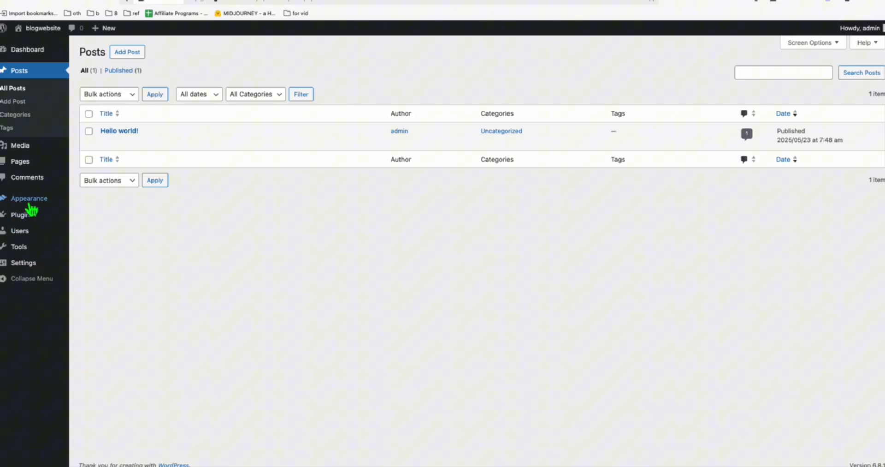
Activate the Soap_Making_Deepseek_R1_0528 theme and view the live site's hero, FAQ and Latest Articles.
click(28, 198)
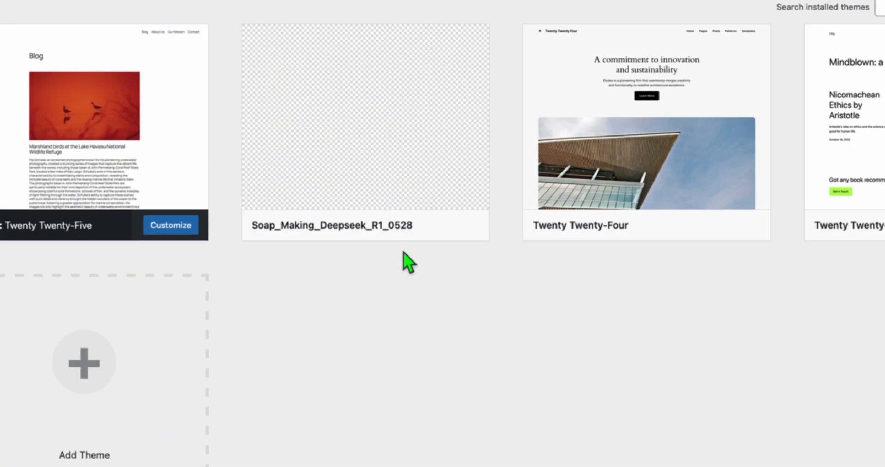
mouse_move(403, 267)
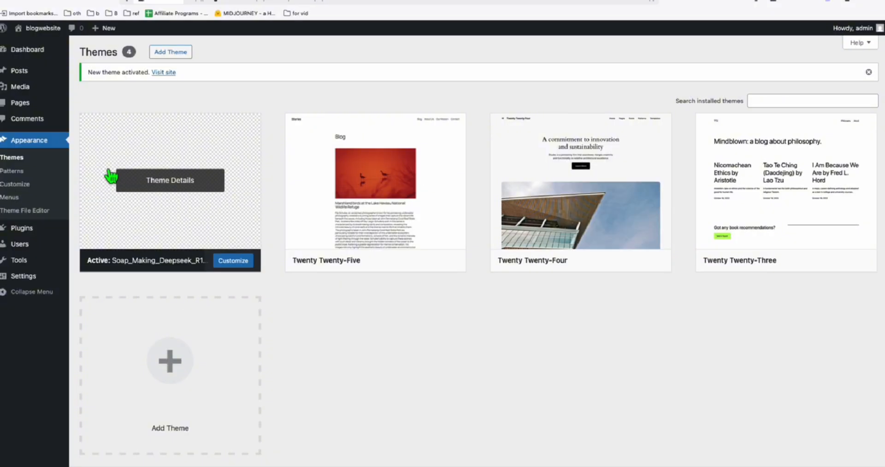
mouse_move(420, 62)
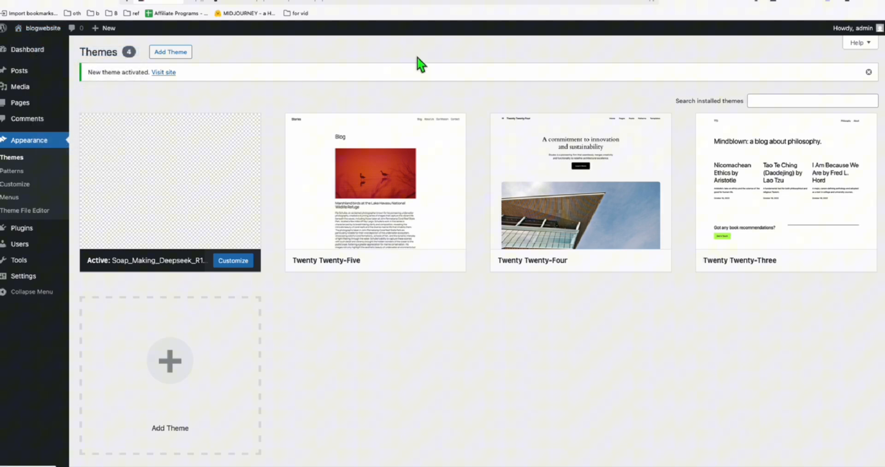
click(164, 72)
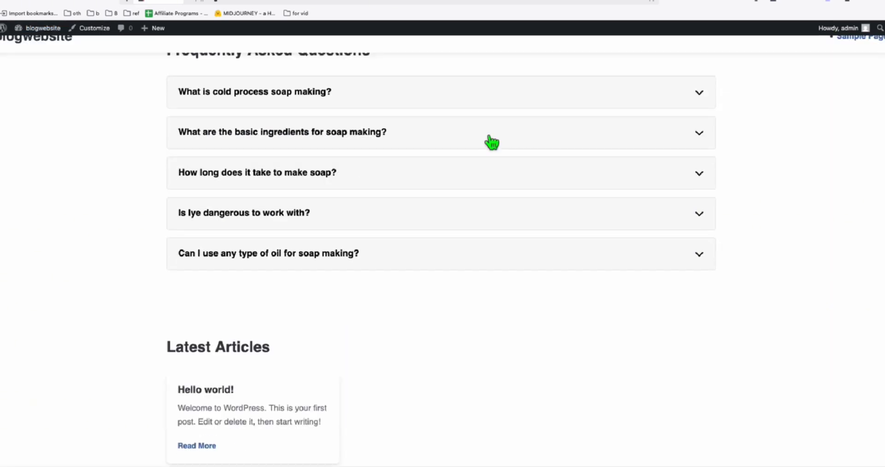
scroll(up, 3)
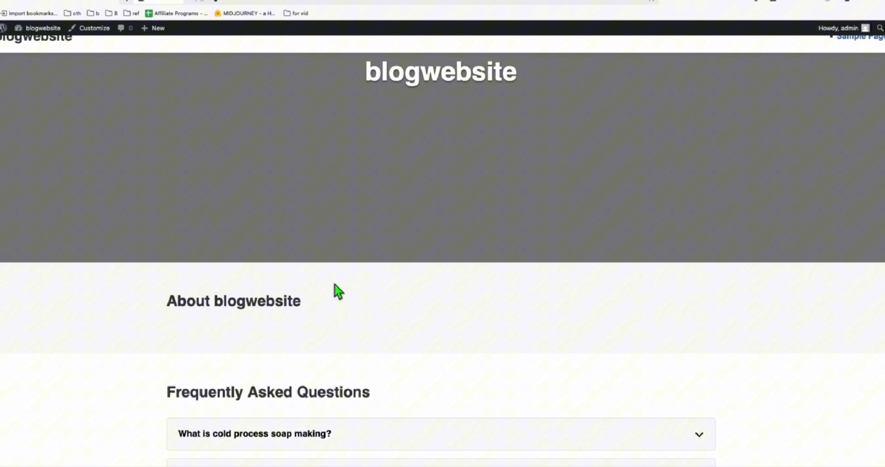
scroll(down, 3)
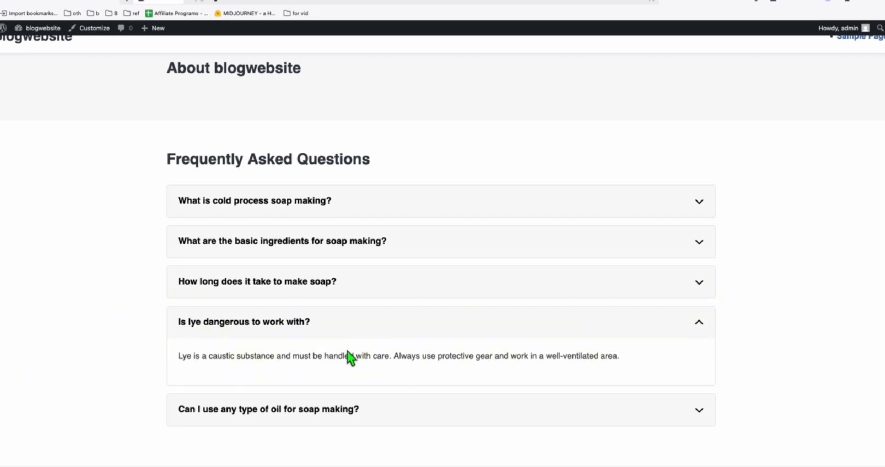
scroll(up, 3)
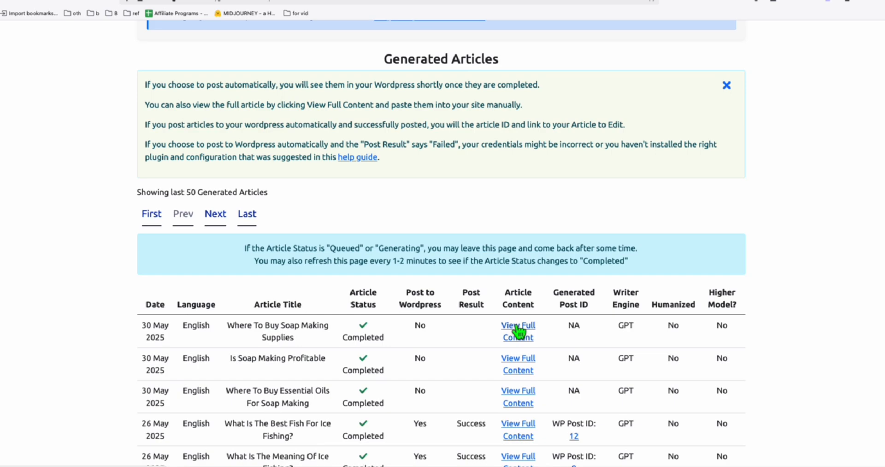
View the full Where To Buy Soap Making Supplies article with its soap featured image.
click(517, 330)
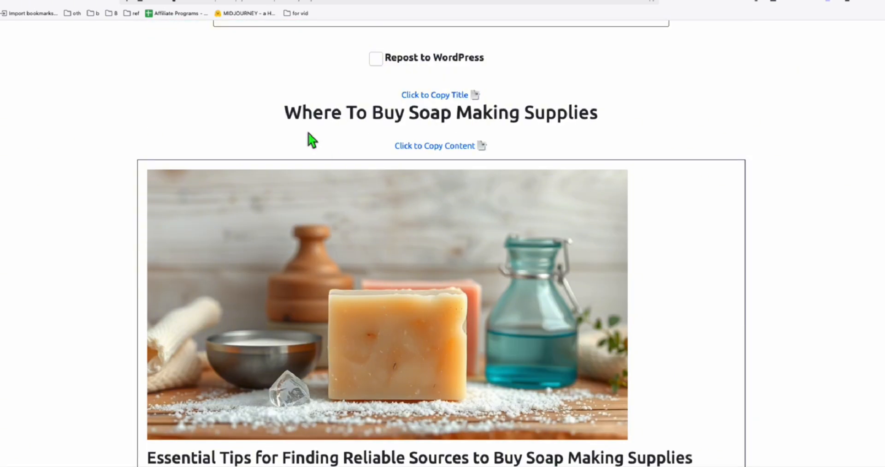
scroll(down, 3)
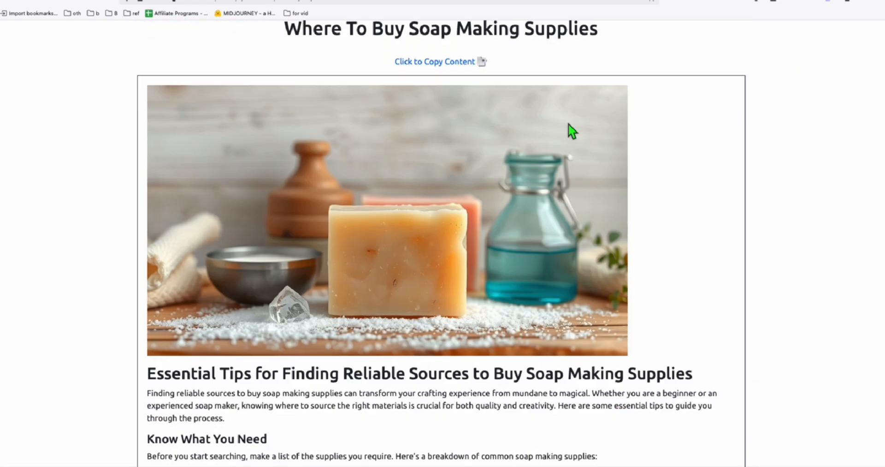
scroll(down, 3)
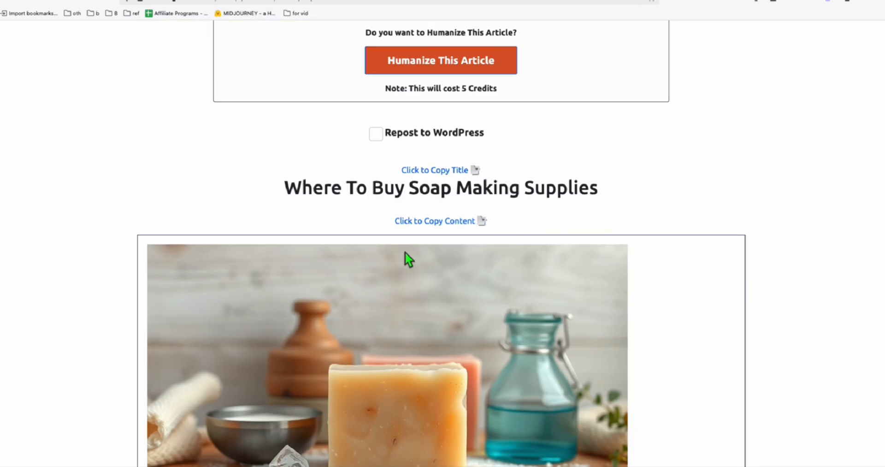
mouse_move(416, 276)
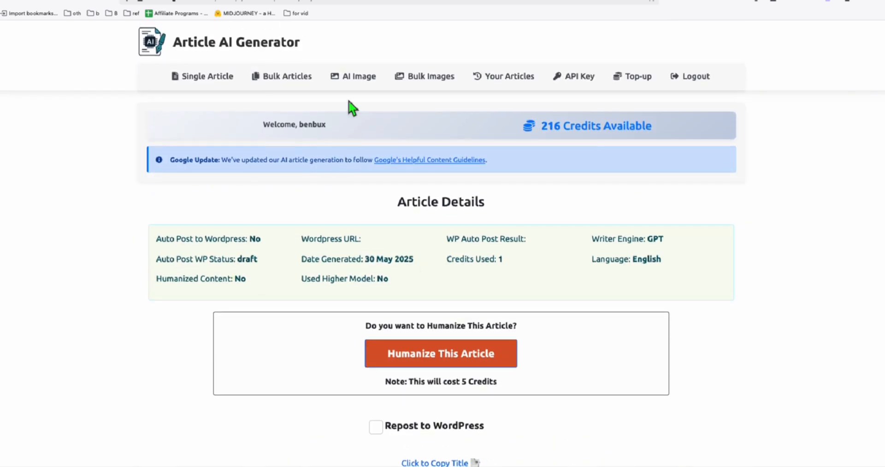
scroll(down, 3)
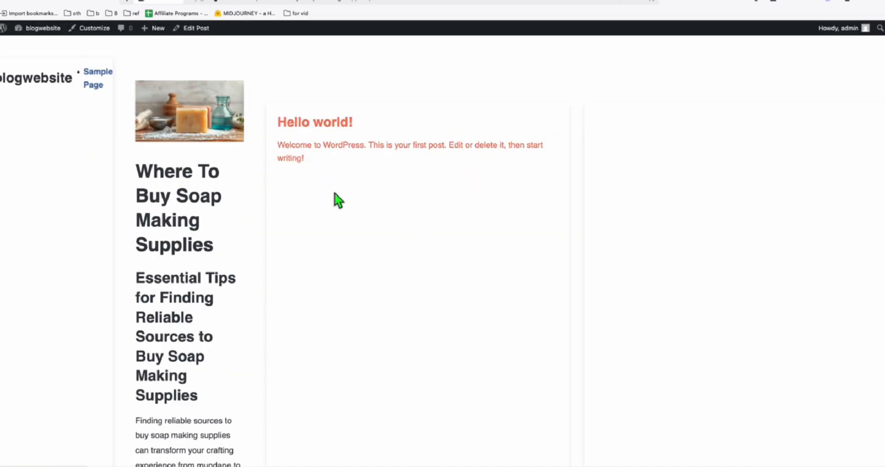
Scroll the blog page to the Where To Buy Soap Making Supplies post beside Hello world!
scroll(down, 3)
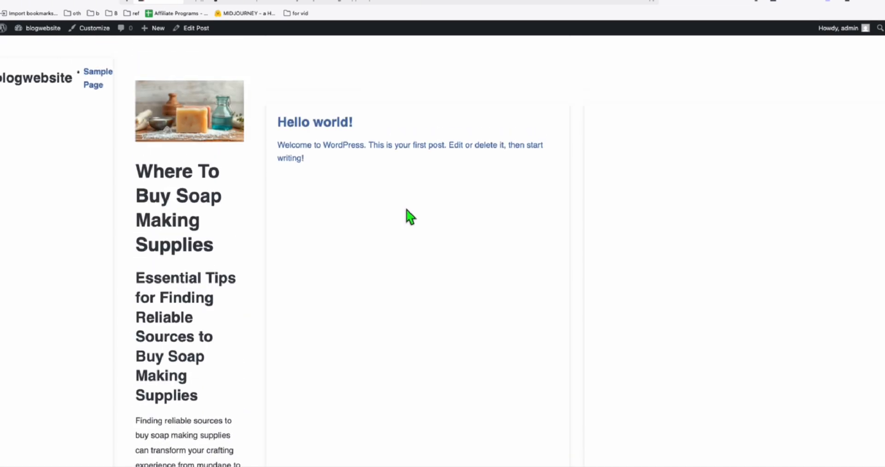
mouse_move(240, 164)
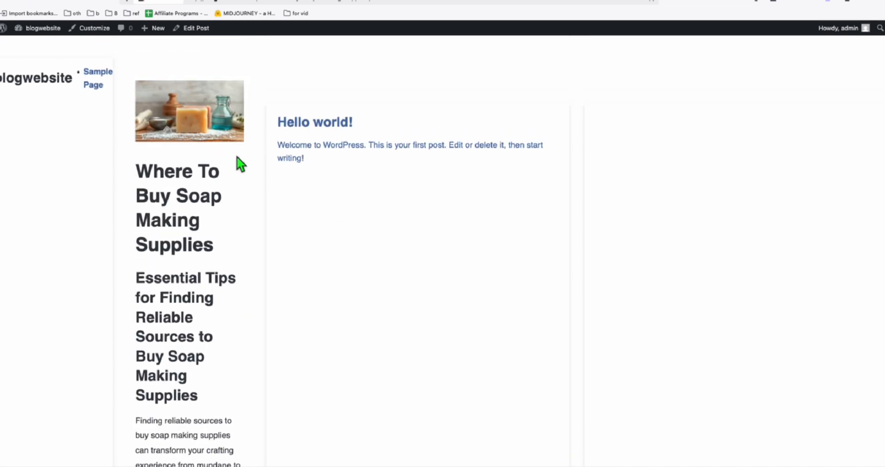
mouse_move(644, 220)
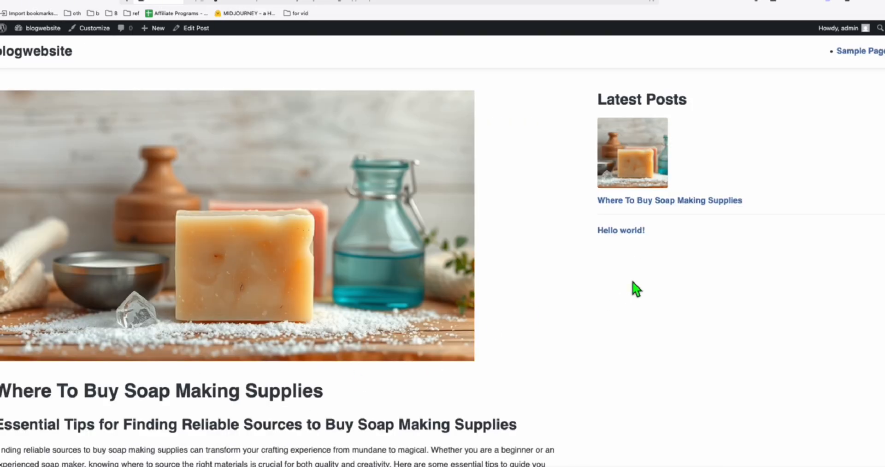
Scroll through the single post, then the homepage down to its FAQ and Latest Articles card.
scroll(down, 3)
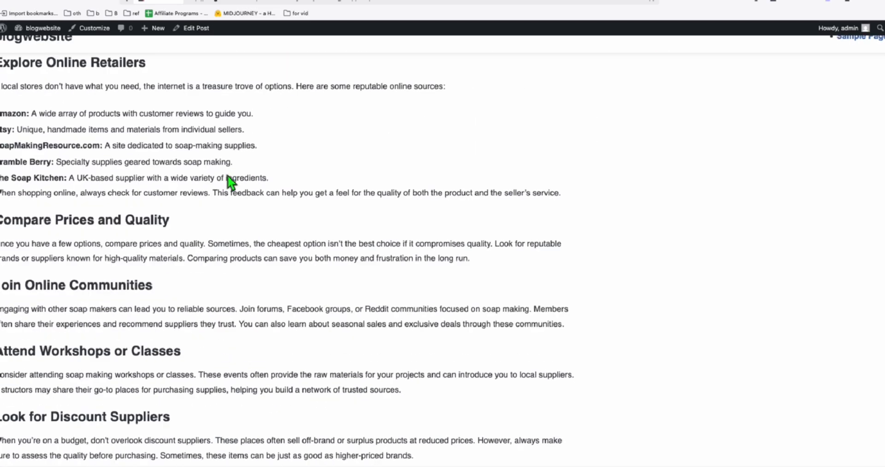
scroll(down, 3)
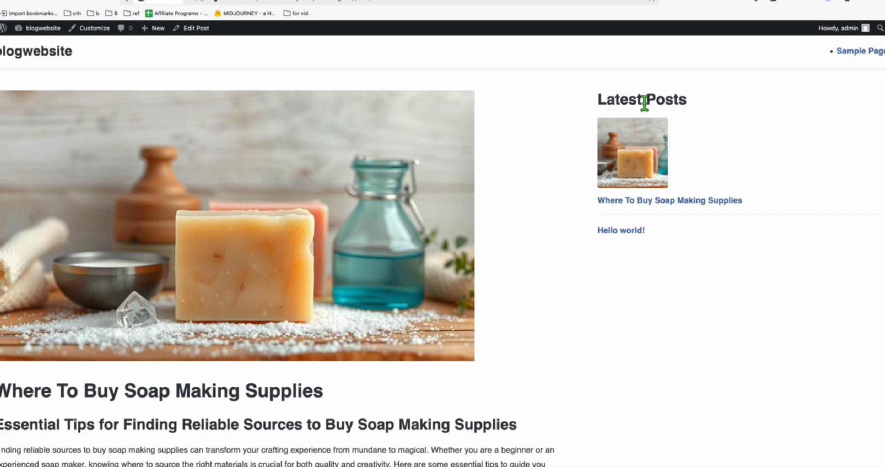
scroll(down, 3)
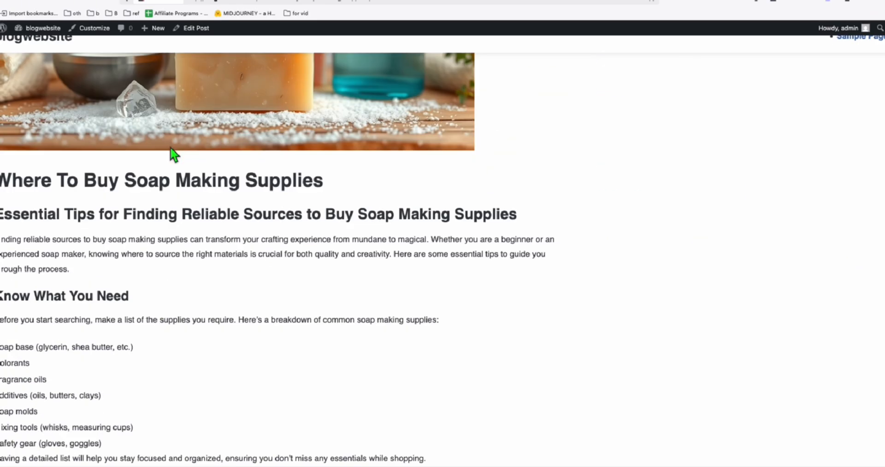
scroll(down, 3)
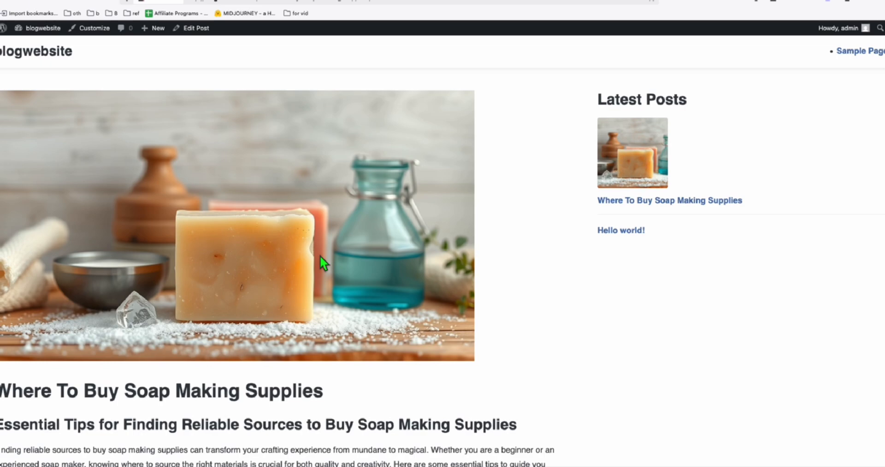
scroll(down, 3)
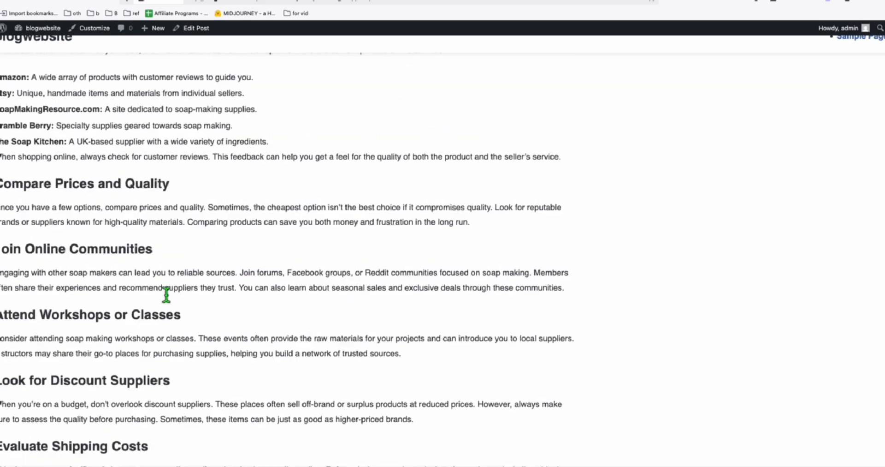
scroll(down, 3)
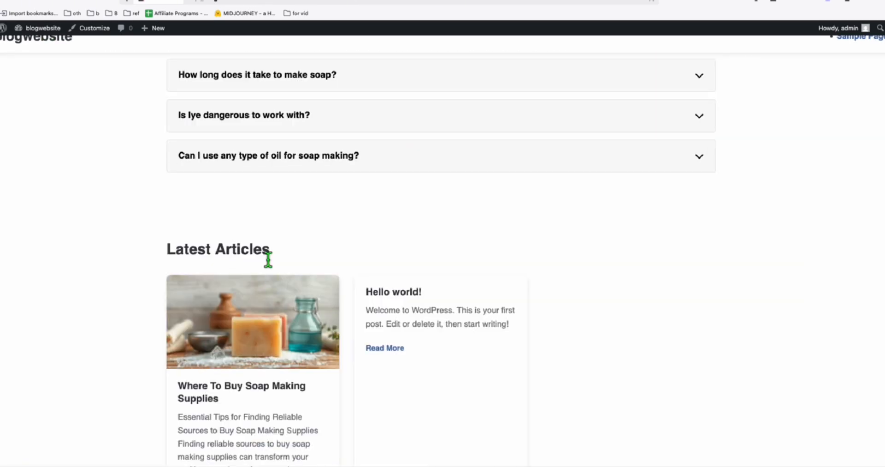
scroll(down, 3)
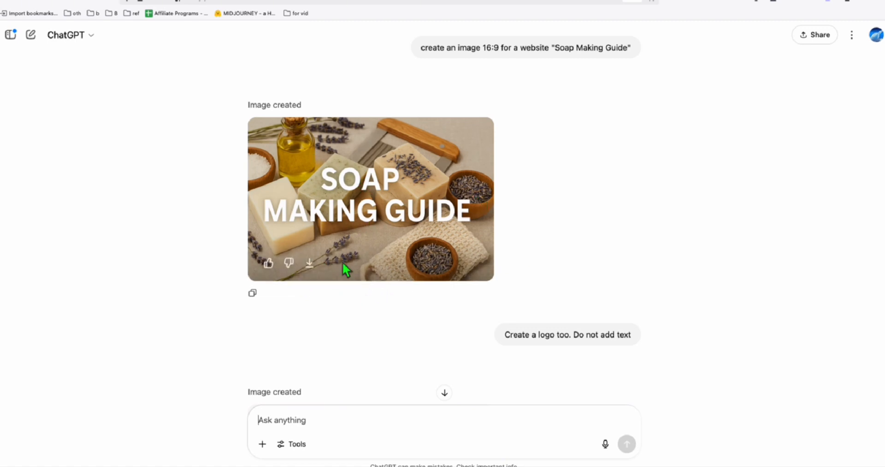
mouse_move(456, 284)
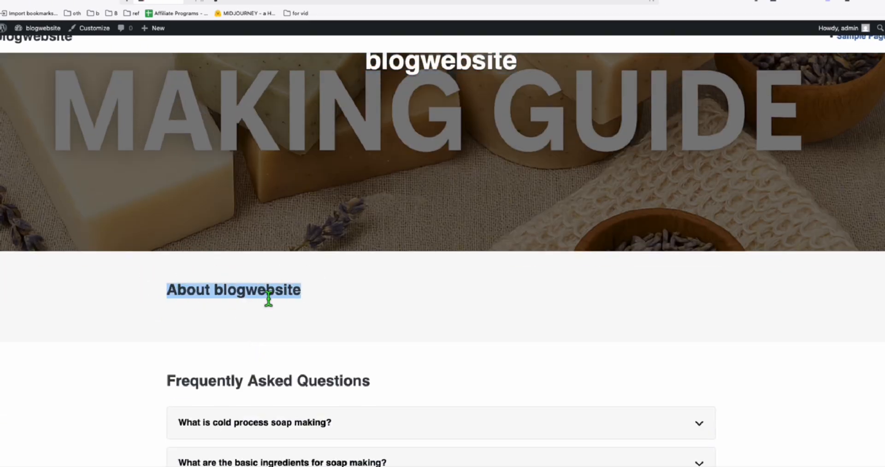
Expand the FAQ answer to 'What is cold process soap making?' below the hero image.
scroll(down, 3)
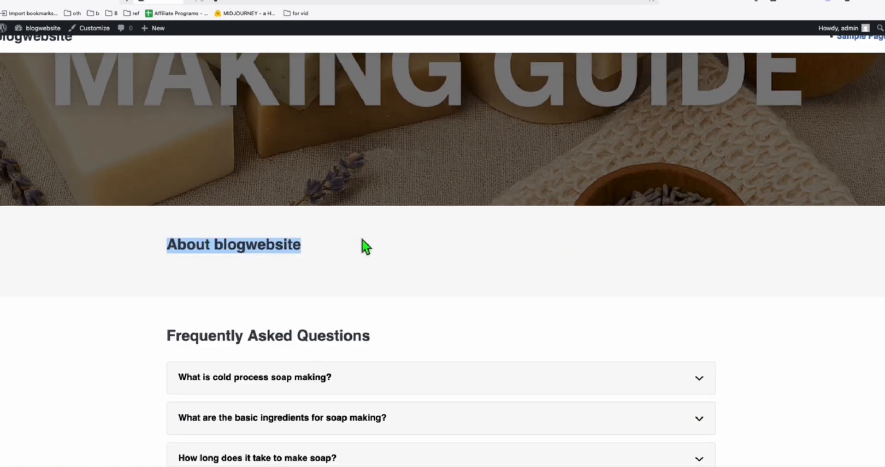
click(254, 377)
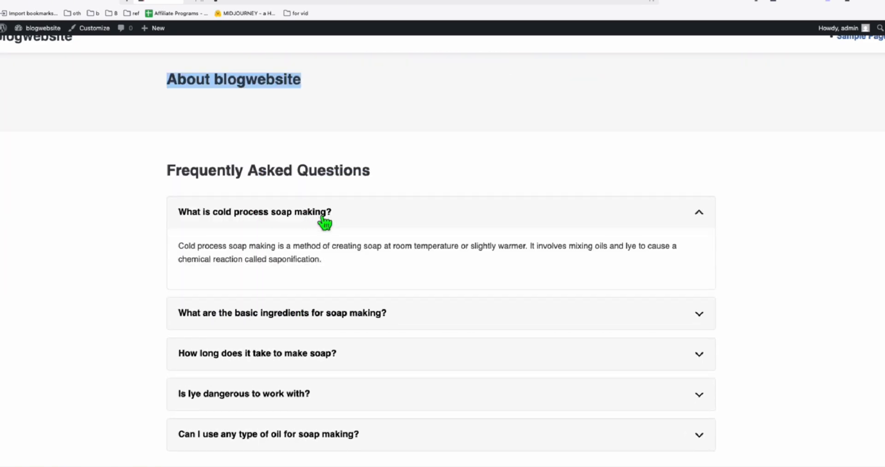
scroll(down, 3)
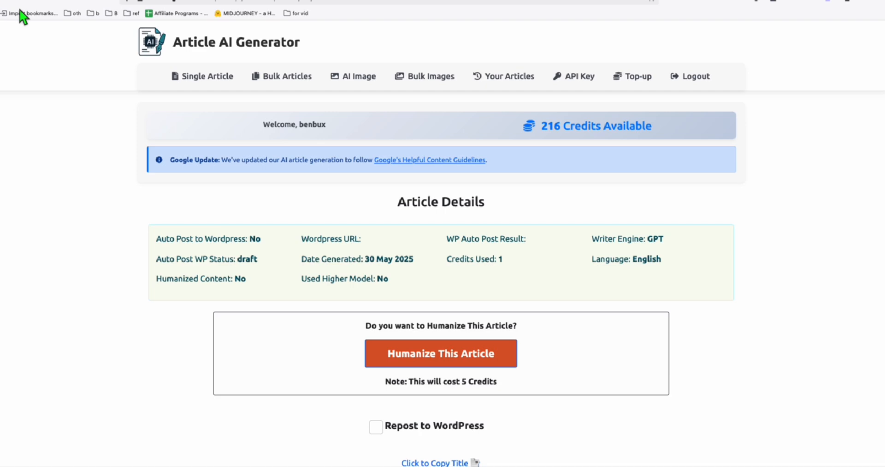
Switch browser tabs to view the Article AI Generator article details, then return to the blog homepage.
click(509, 76)
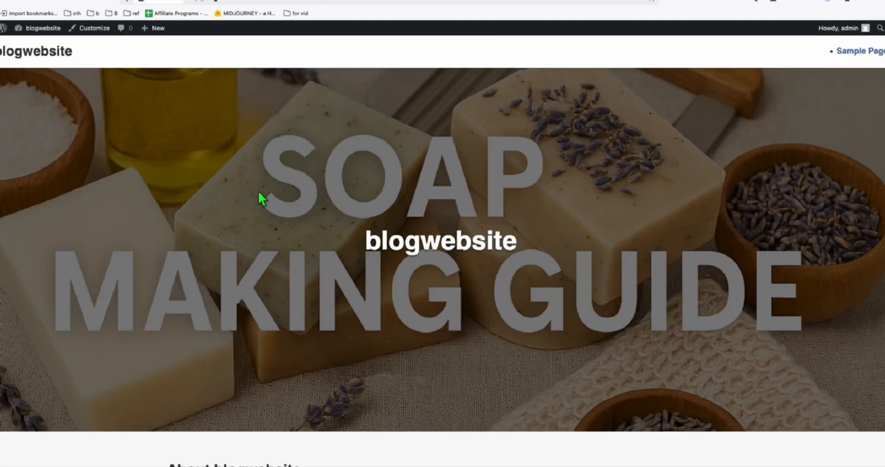
Scroll the homepage to the Latest Articles grid showing 'Is Soap Making Profitable' among the posts.
scroll(down, 3)
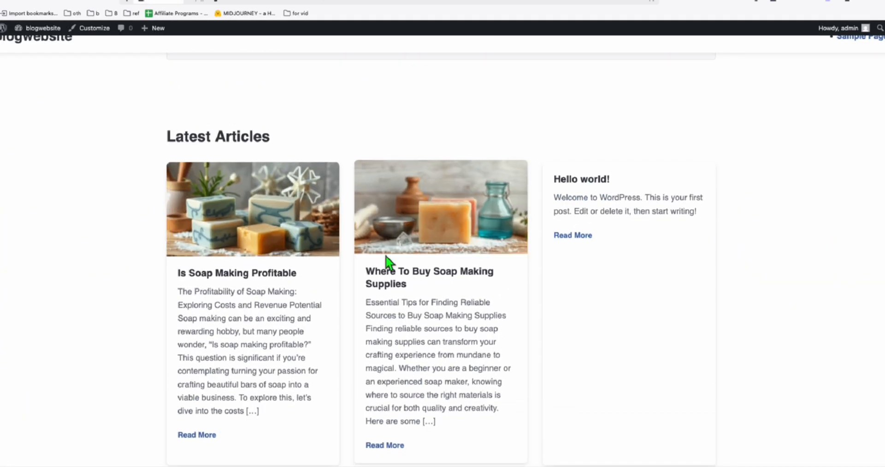
scroll(down, 3)
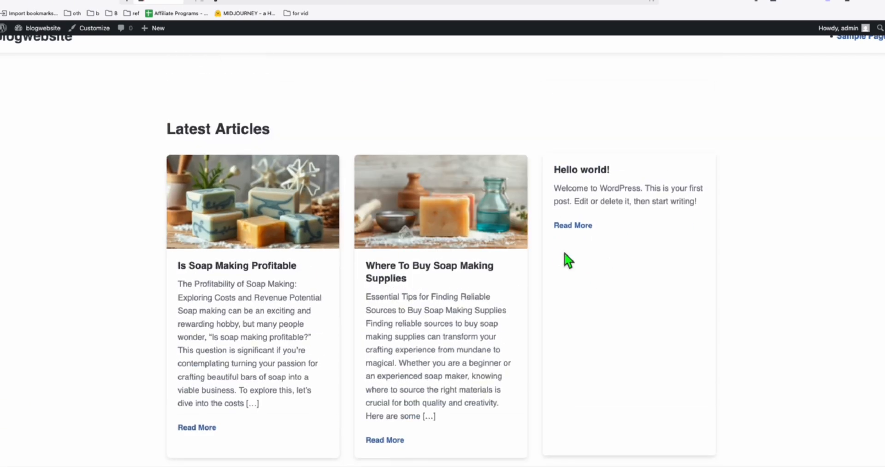
scroll(up, 3)
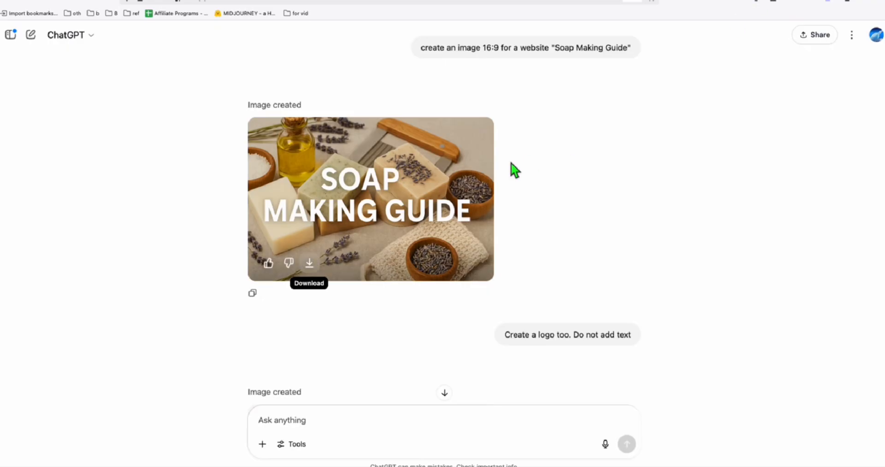
scroll(down, 3)
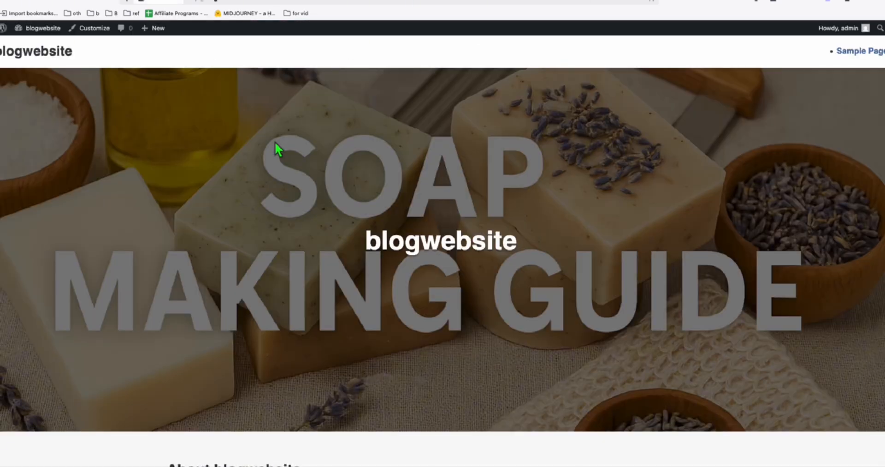
Scroll through the 'Is Soap Making Profitable' post to review its soap image and Latest Posts sidebar.
scroll(down, 3)
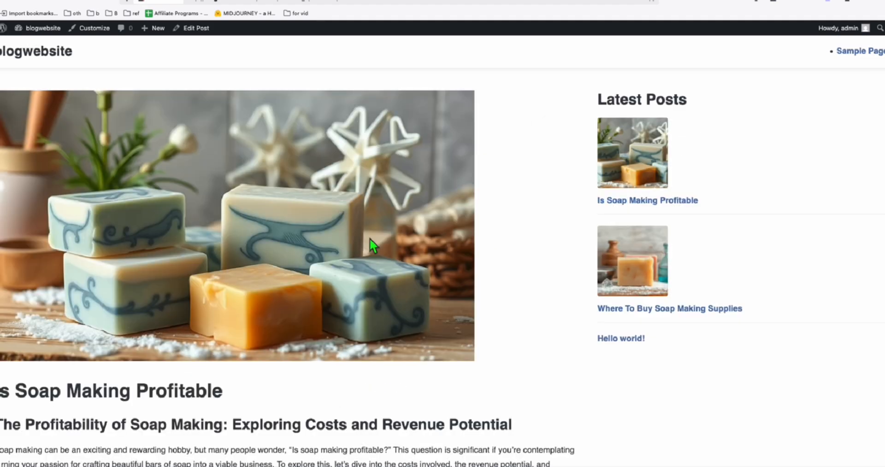
scroll(down, 3)
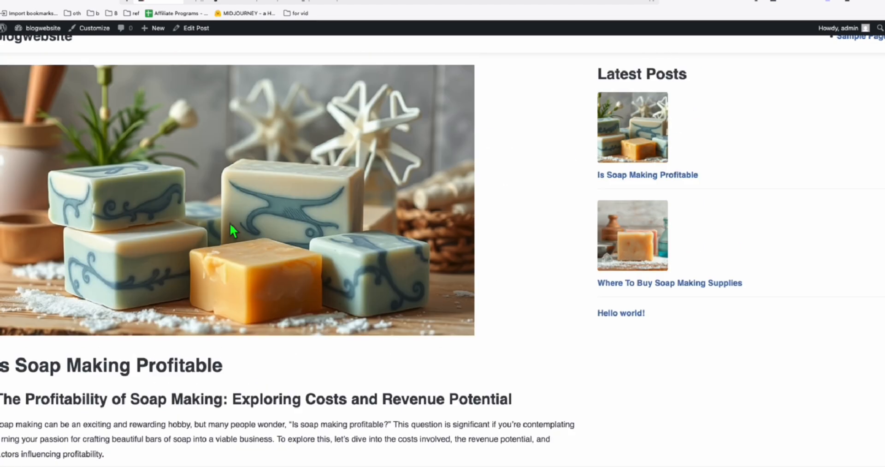
scroll(down, 3)
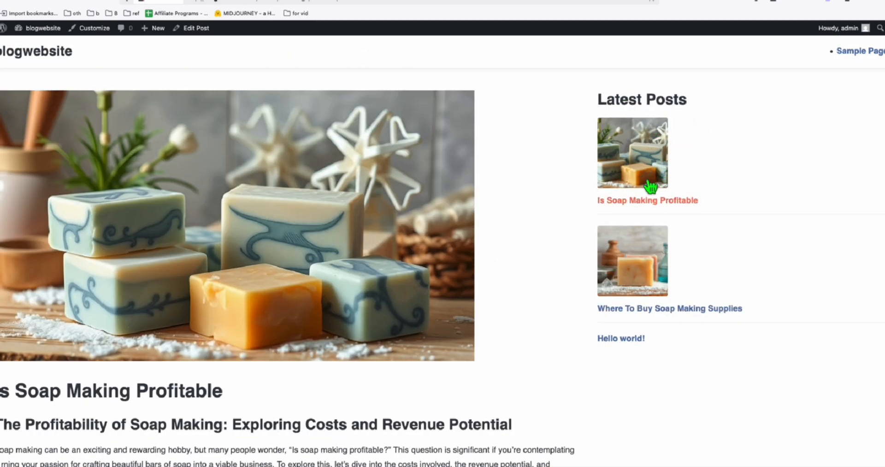
scroll(down, 3)
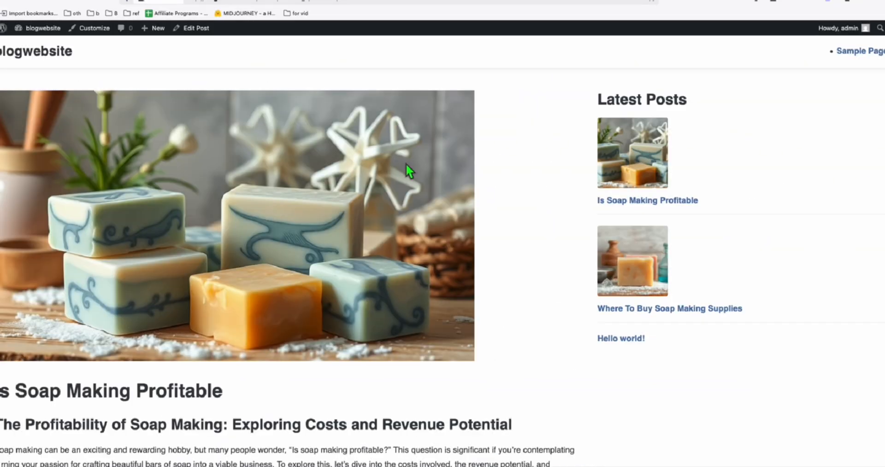
mouse_move(409, 240)
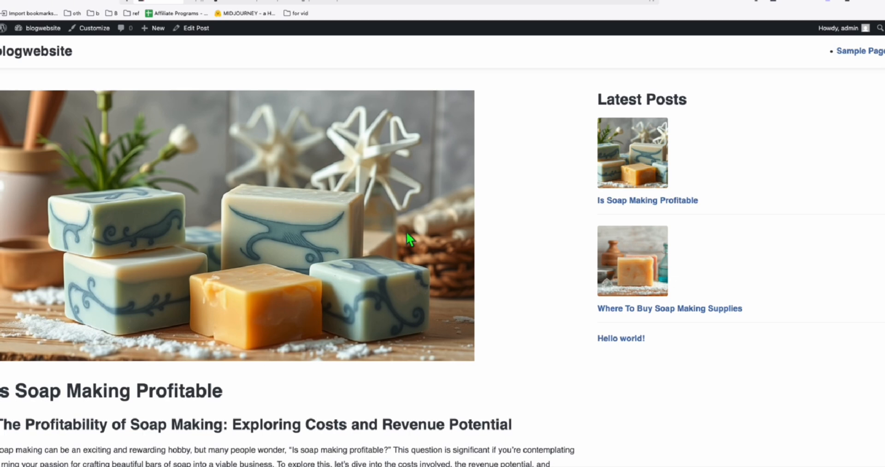
mouse_move(419, 250)
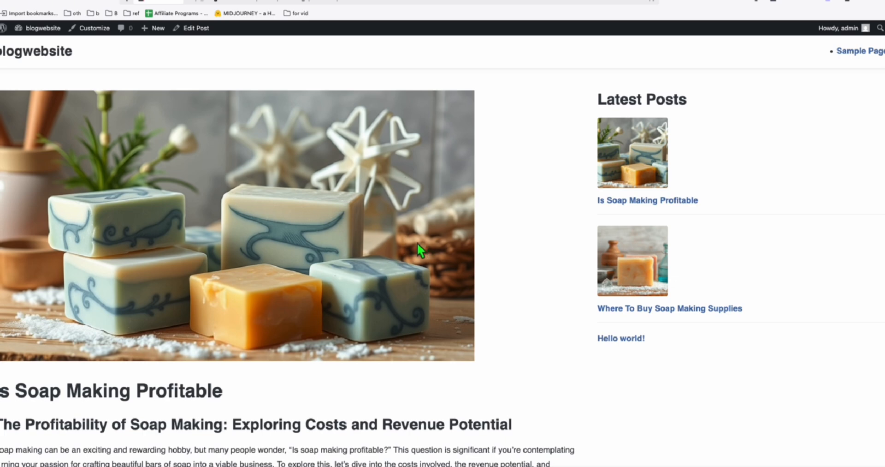
mouse_move(418, 242)
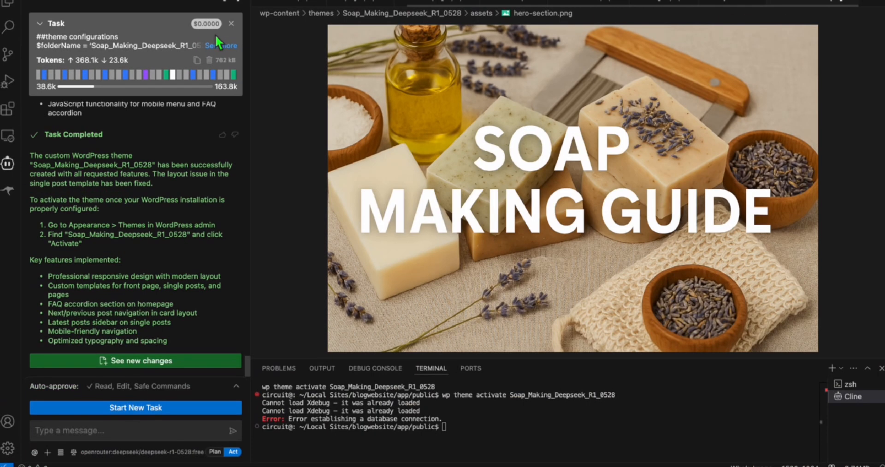
mouse_move(314, 34)
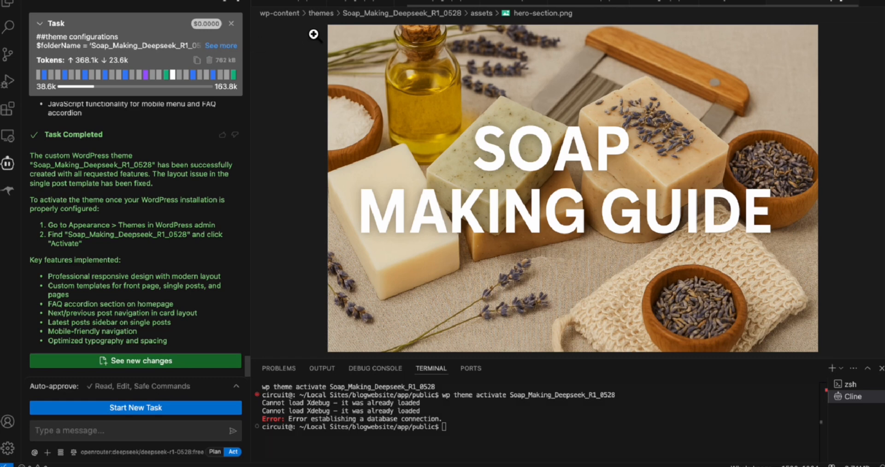
mouse_move(220, 319)
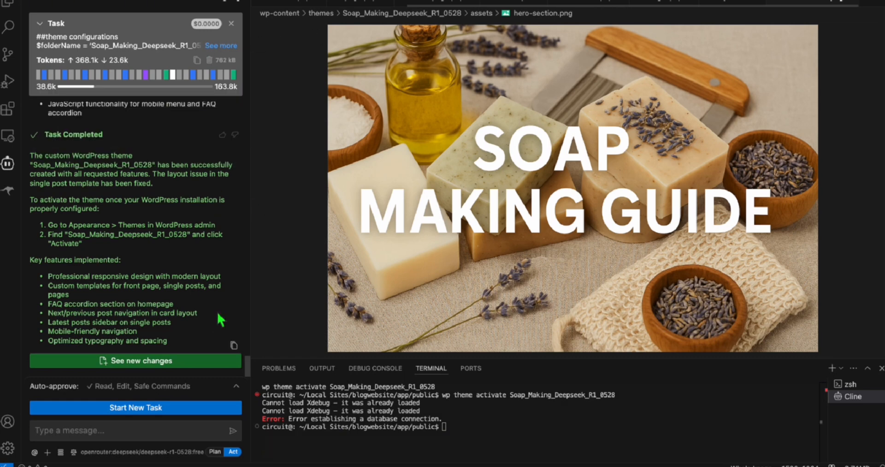